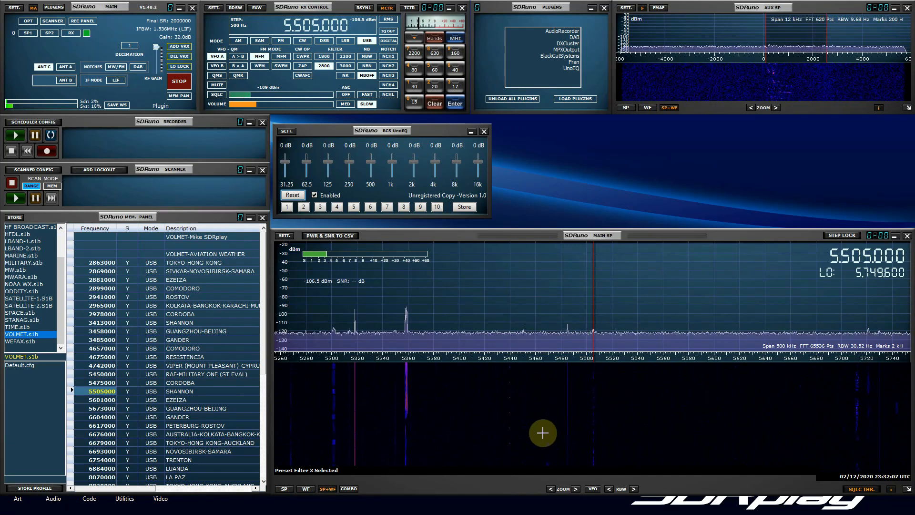
Step: Zoom the main spectrum from a 500 kHz span to about 31.3 kHz around 5505 kHz
left_click(563, 489)
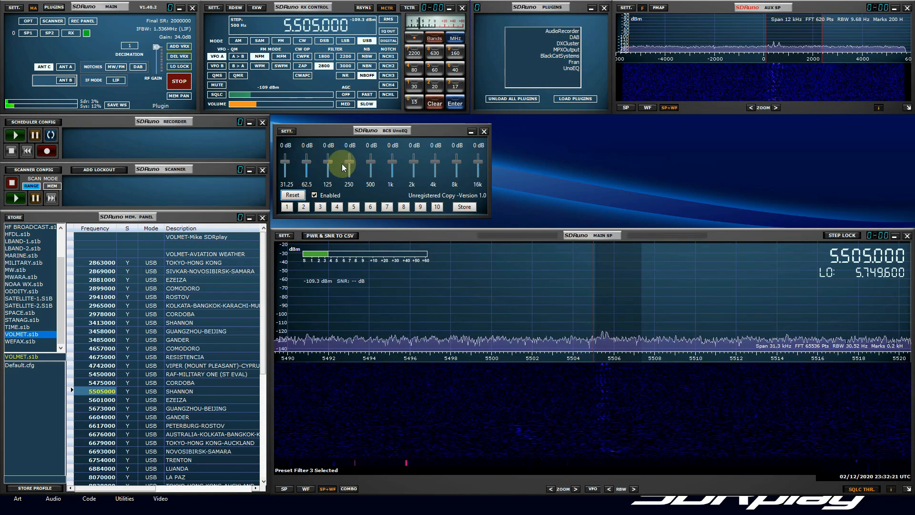
Step: Cut the 31.25–125 Hz bands to -10 dB and boost the 250 Hz, 500 Hz and 1 kHz bands
left_click_drag(349, 172, 349, 162)
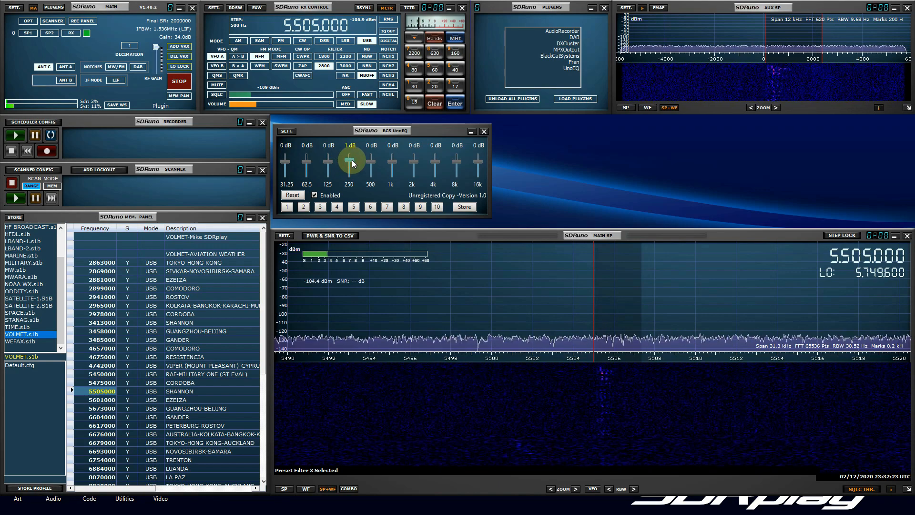
left_click_drag(350, 160, 371, 160)
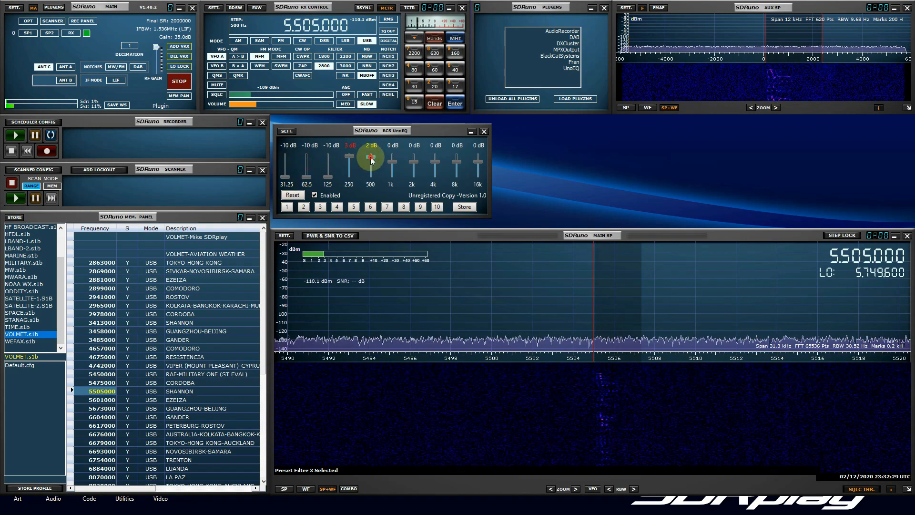
left_click_drag(371, 156, 371, 161)
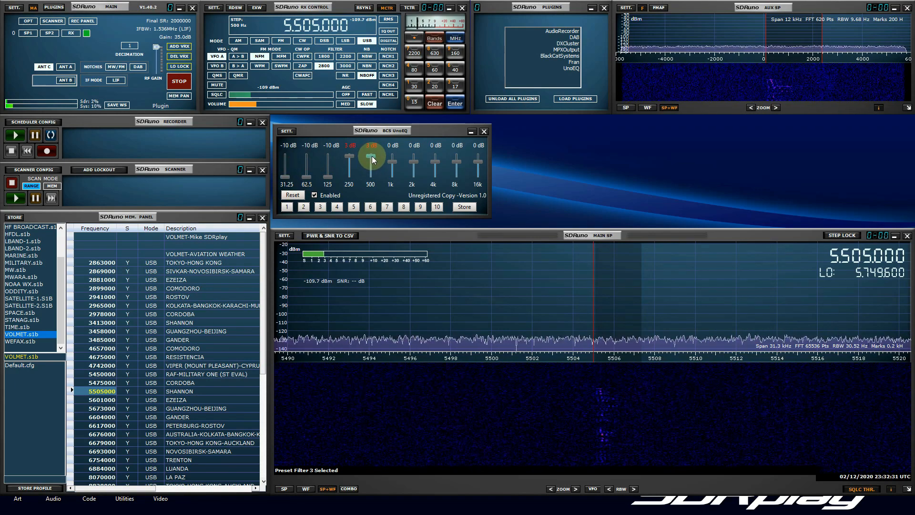
left_click_drag(392, 157, 392, 165)
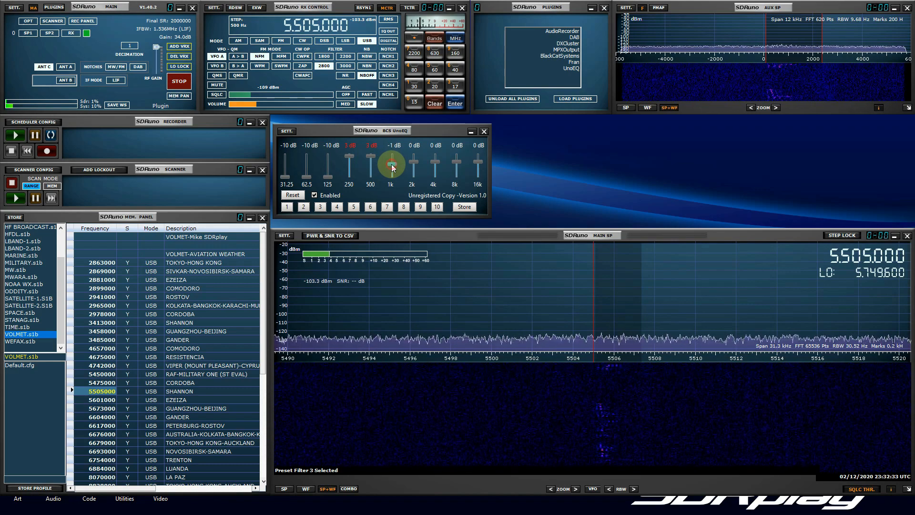
left_click_drag(391, 168, 391, 157)
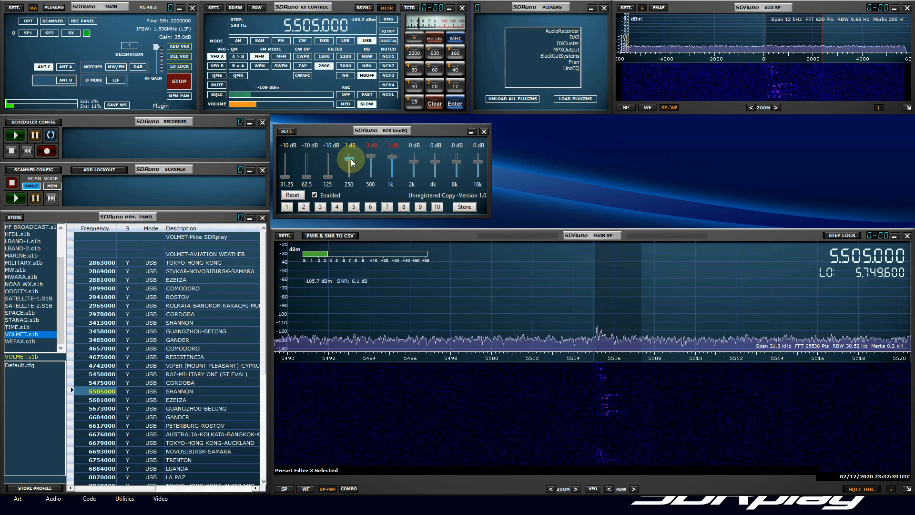
left_click_drag(349, 157, 349, 160)
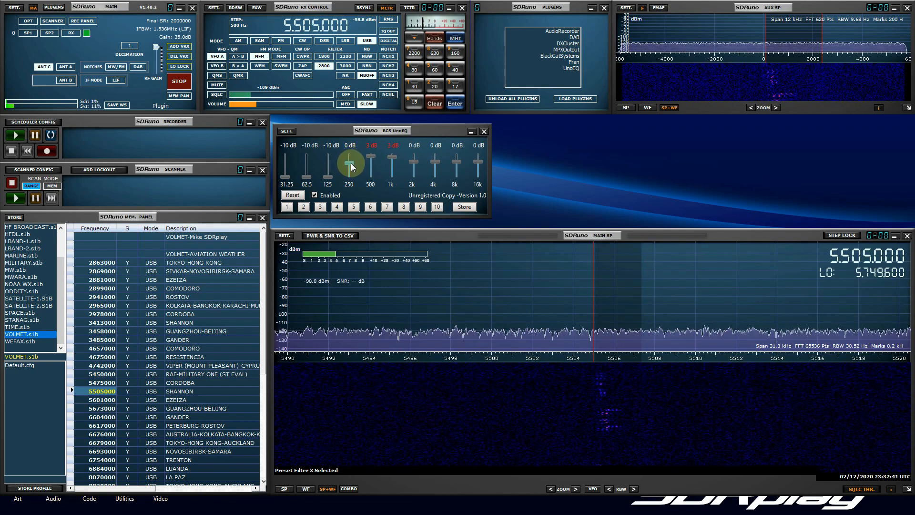
left_click_drag(350, 163, 350, 160)
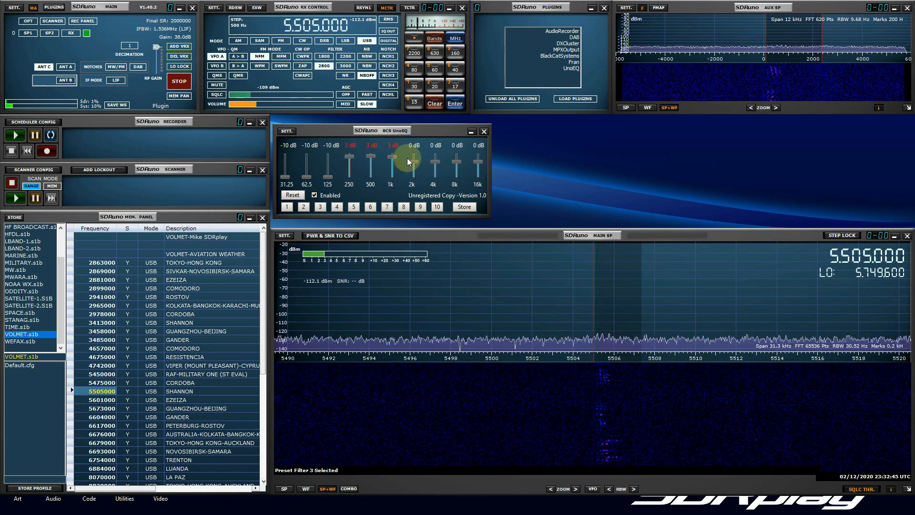
Step: Cut the 4k–16k treble bands to -10 dB and settle the 2 kHz band around 0 dB
left_click_drag(412, 170, 412, 157)
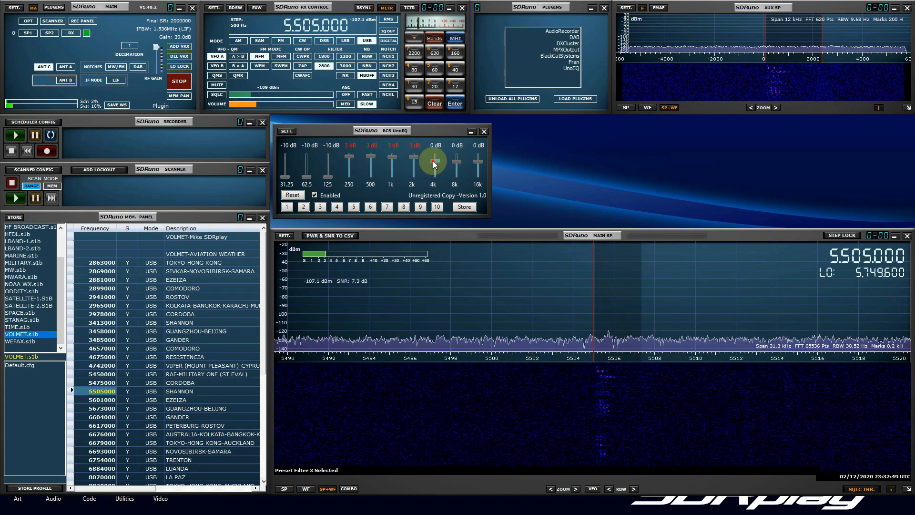
left_click_drag(478, 163, 478, 179)
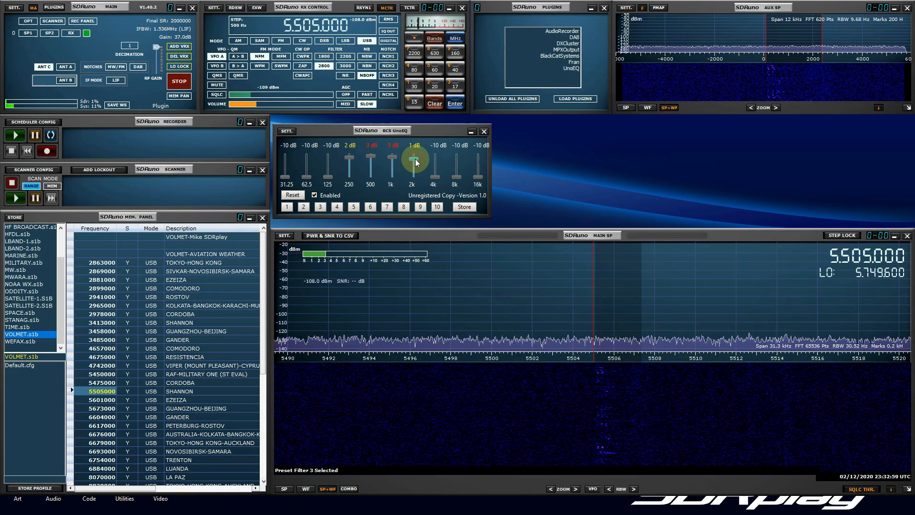
left_click_drag(415, 157, 415, 162)
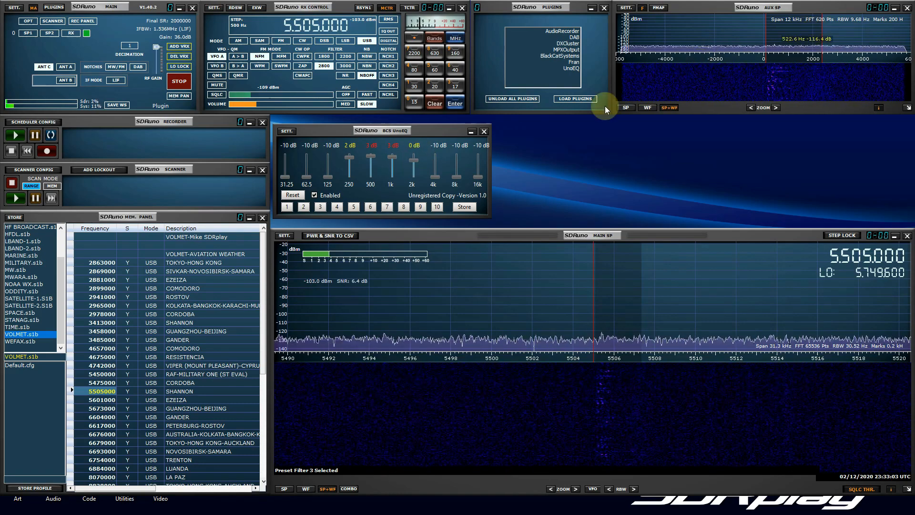
left_click_drag(413, 149, 413, 175)
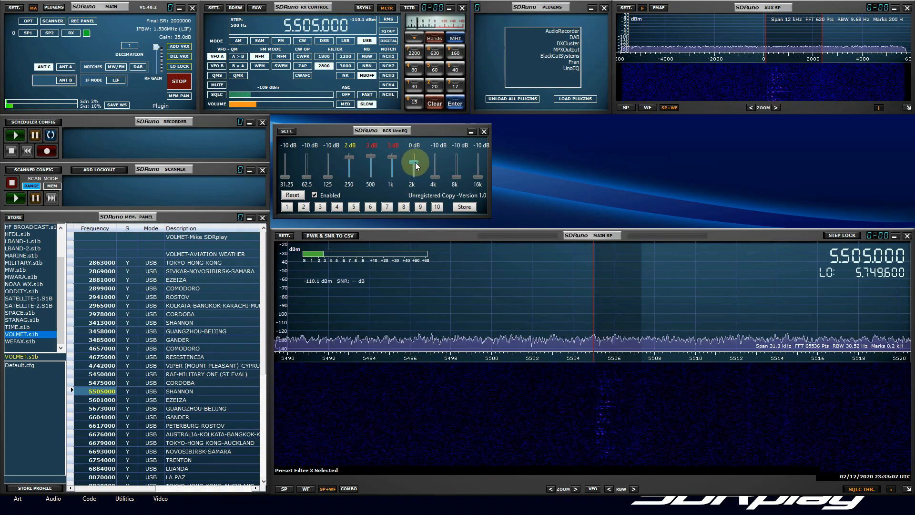
left_click_drag(413, 155, 413, 160)
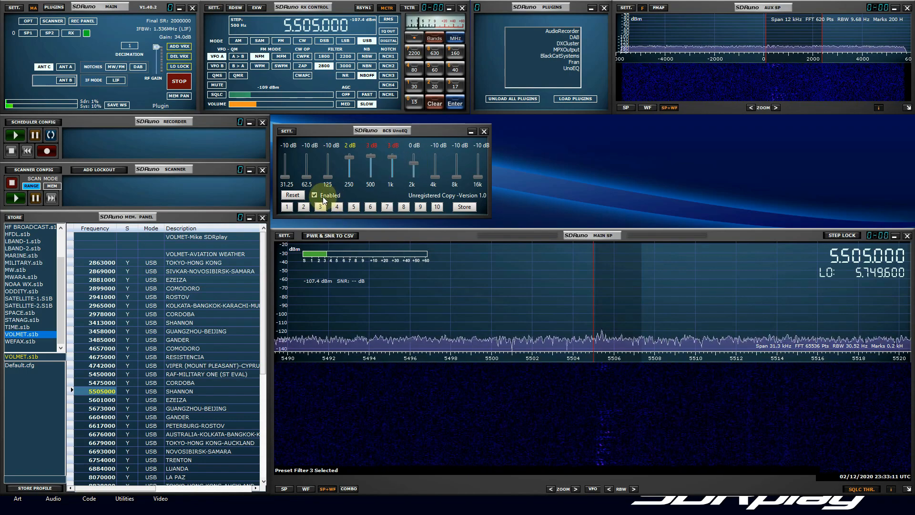
left_click(315, 195)
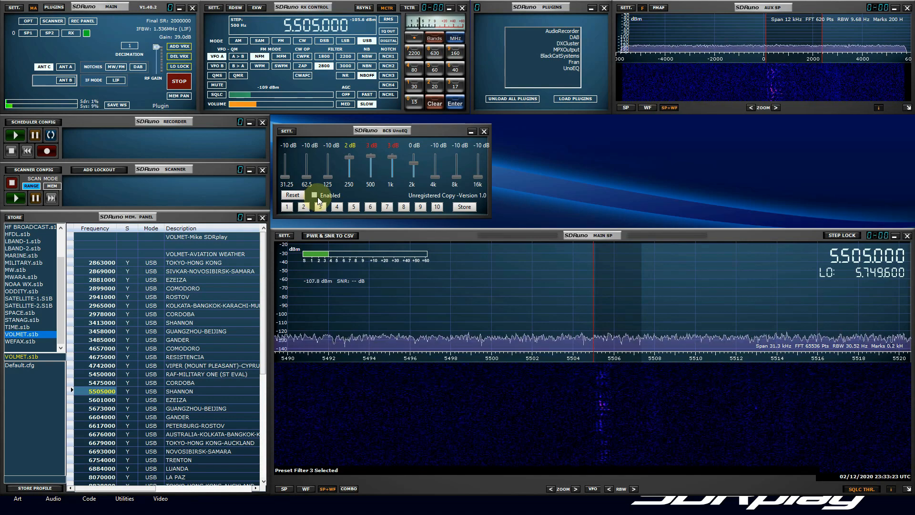
left_click(315, 195)
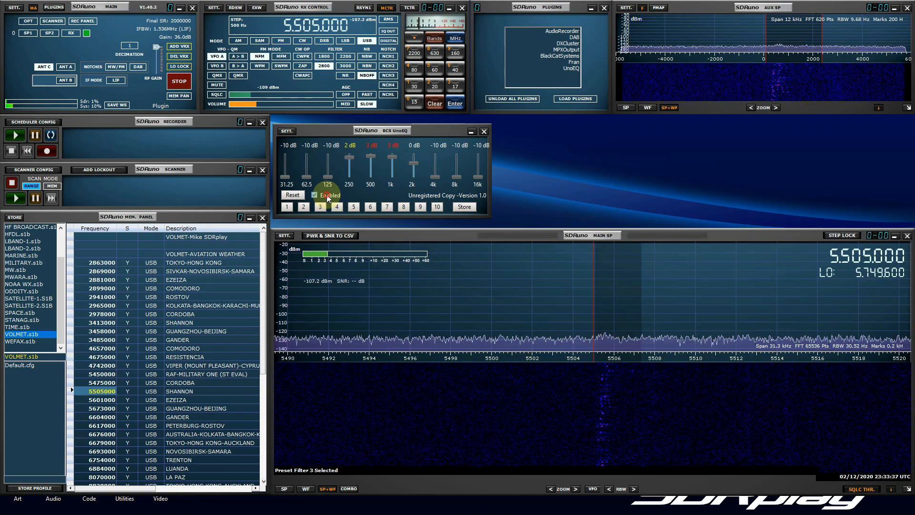
left_click(313, 194)
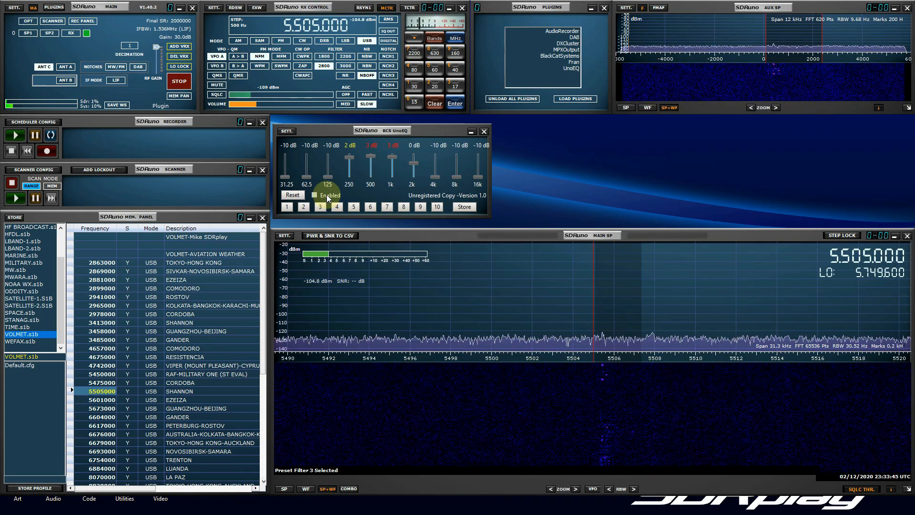
left_click(315, 194)
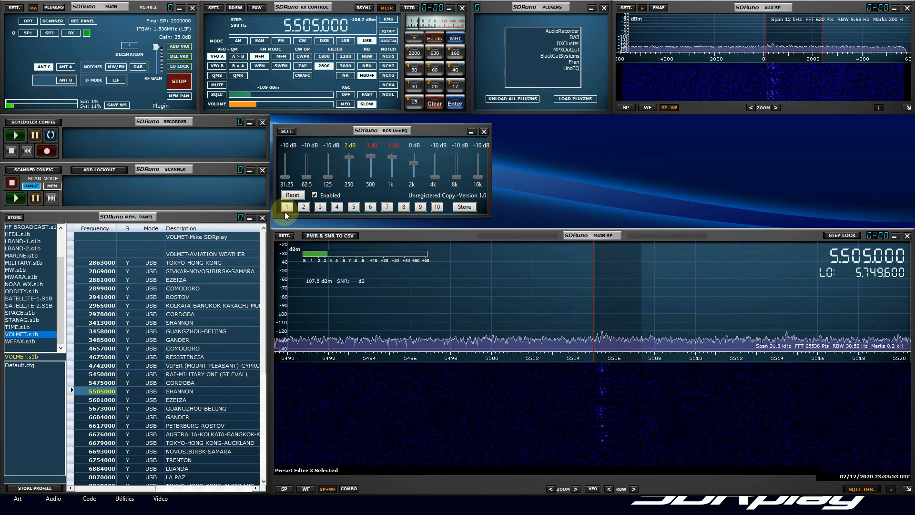
left_click(319, 207)
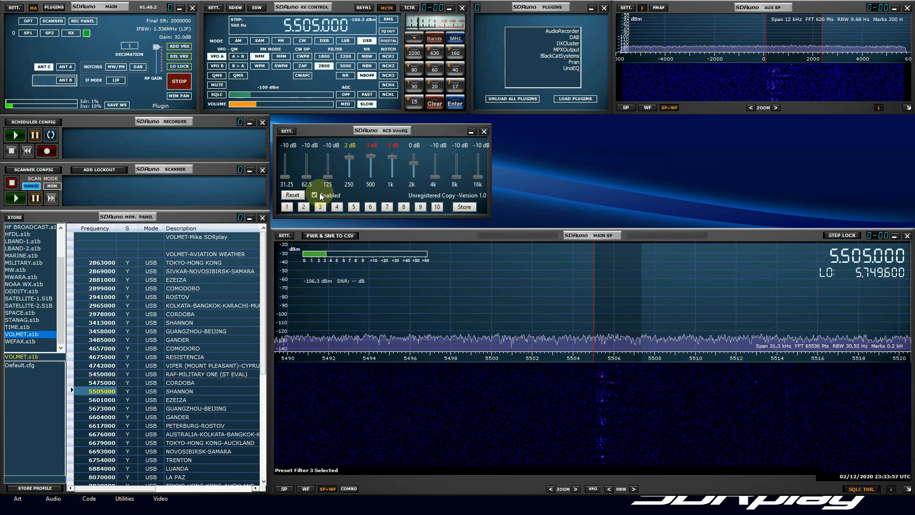
left_click(314, 194)
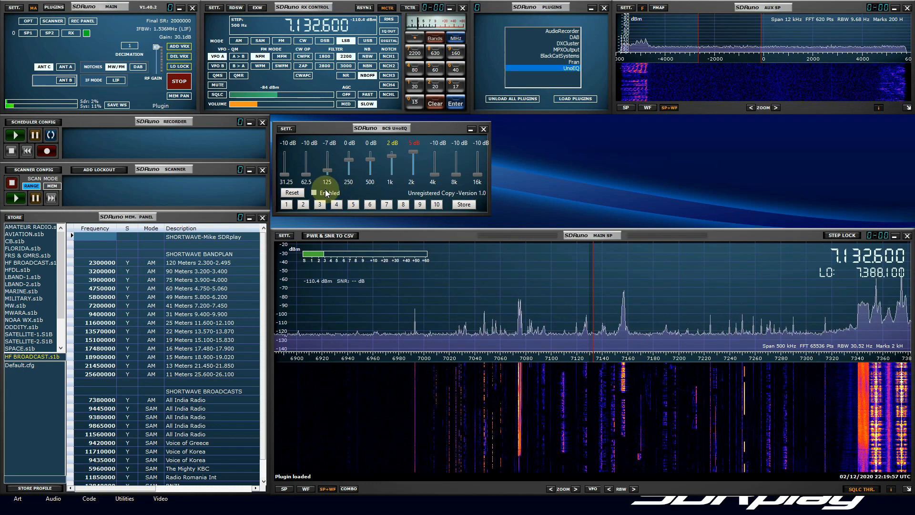
Step: Re-enable UnoEQ so its curve applies to the 7132.6 kHz LSB signal
left_click(314, 193)
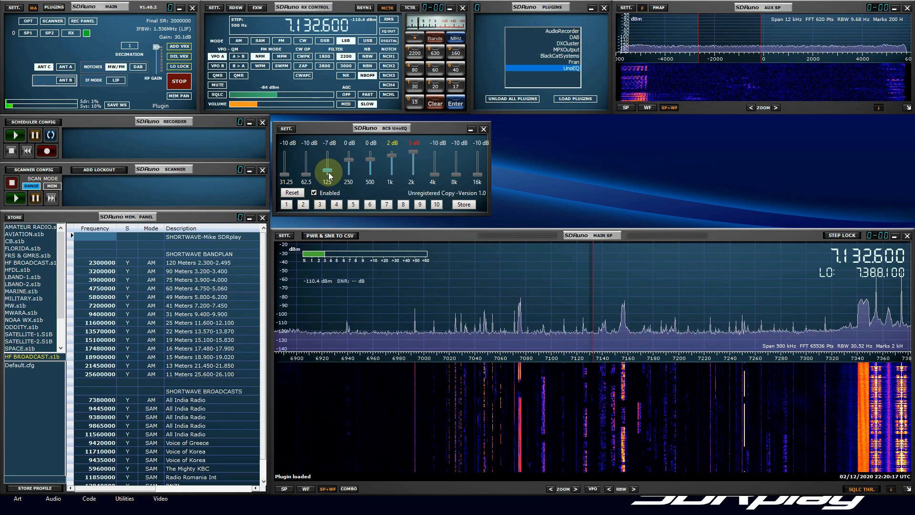
Step: Set 125 Hz to -10 dB, 250 Hz to -2 dB, 500 Hz to 1 dB, boost 1 kHz, and 4 kHz to -4 dB
left_click_drag(349, 170, 349, 156)
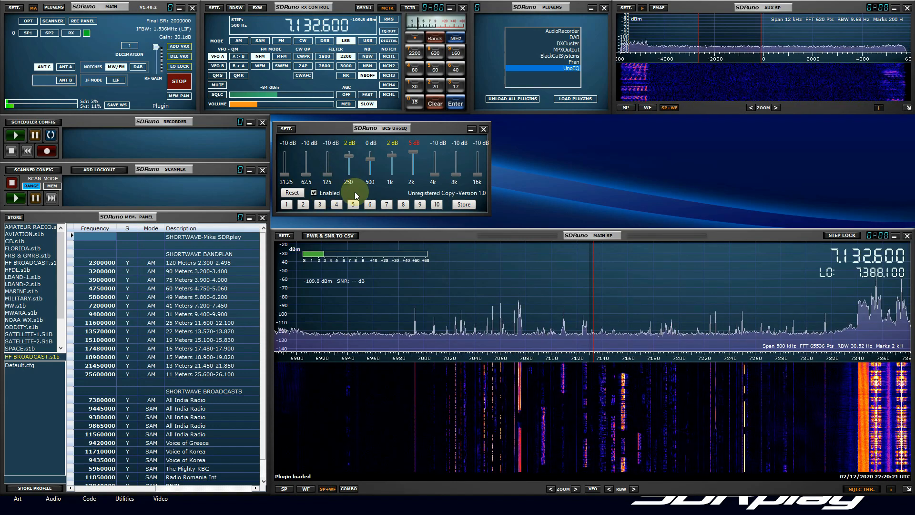
left_click_drag(349, 155, 349, 160)
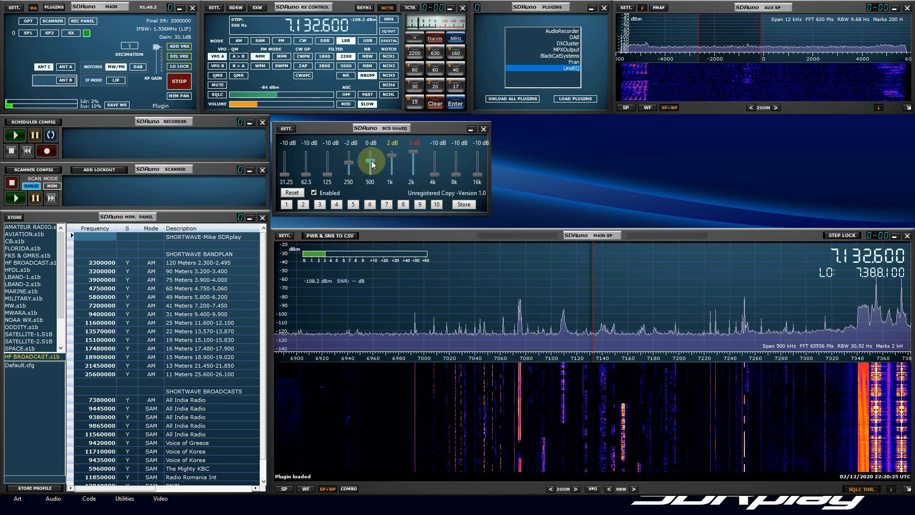
left_click_drag(370, 162, 370, 158)
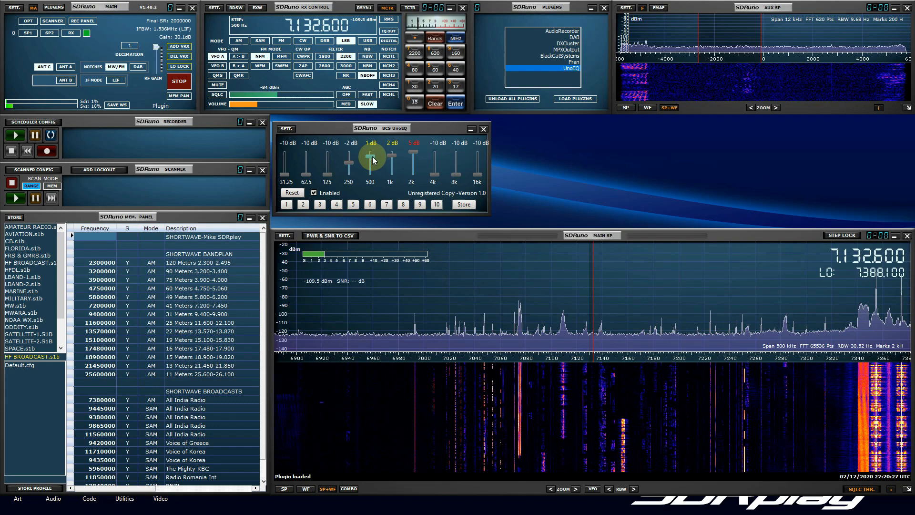
left_click_drag(372, 158, 389, 163)
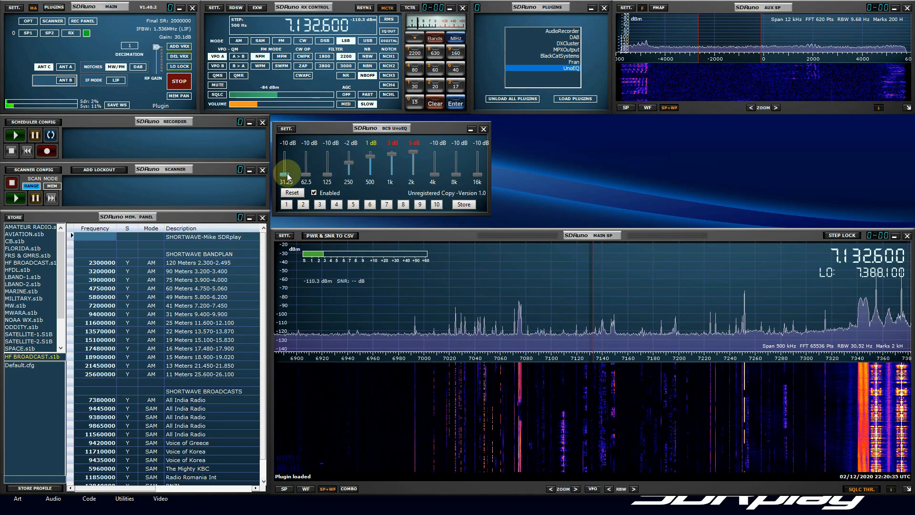
left_click_drag(433, 173, 433, 161)
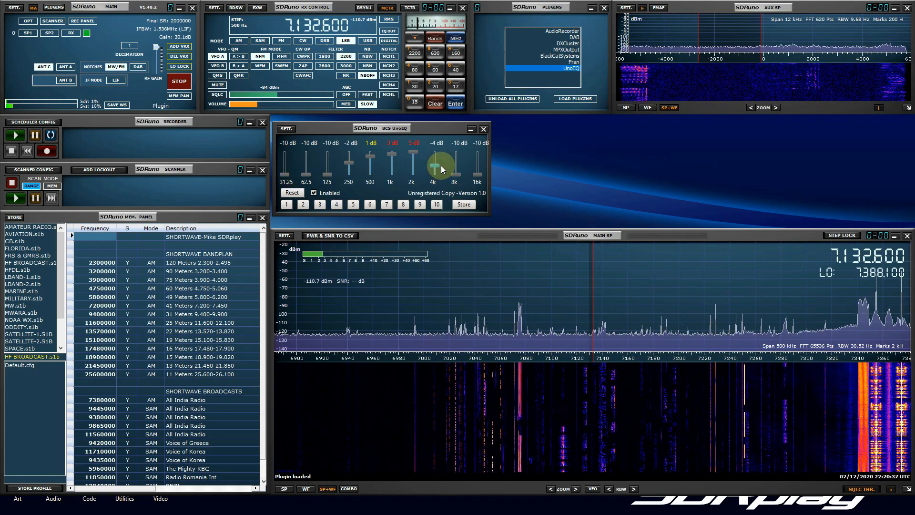